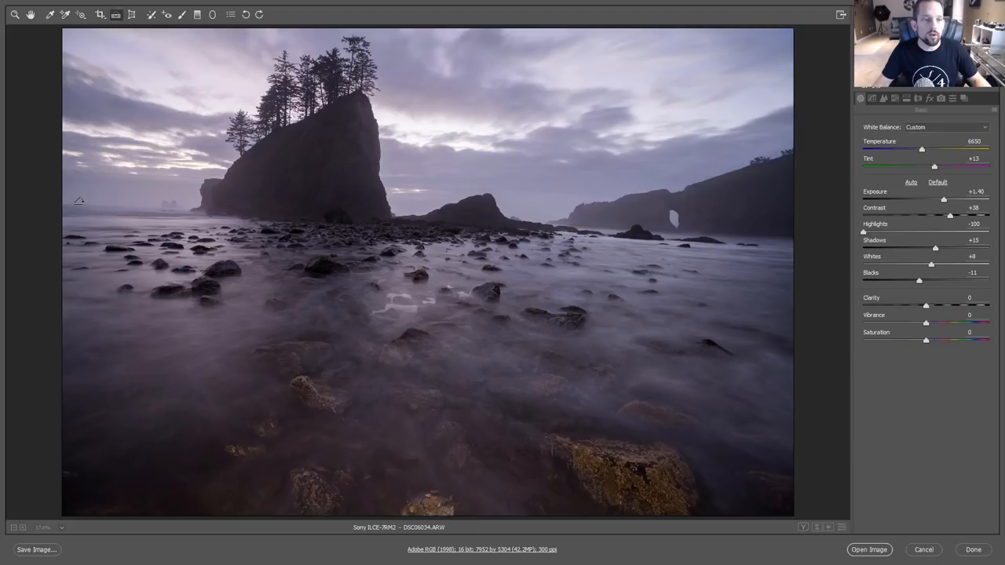
# - Straighten along the sea horizon and fit the levelled photo in view
pyautogui.moveTo(78, 201); pyautogui.dragTo(198, 210)
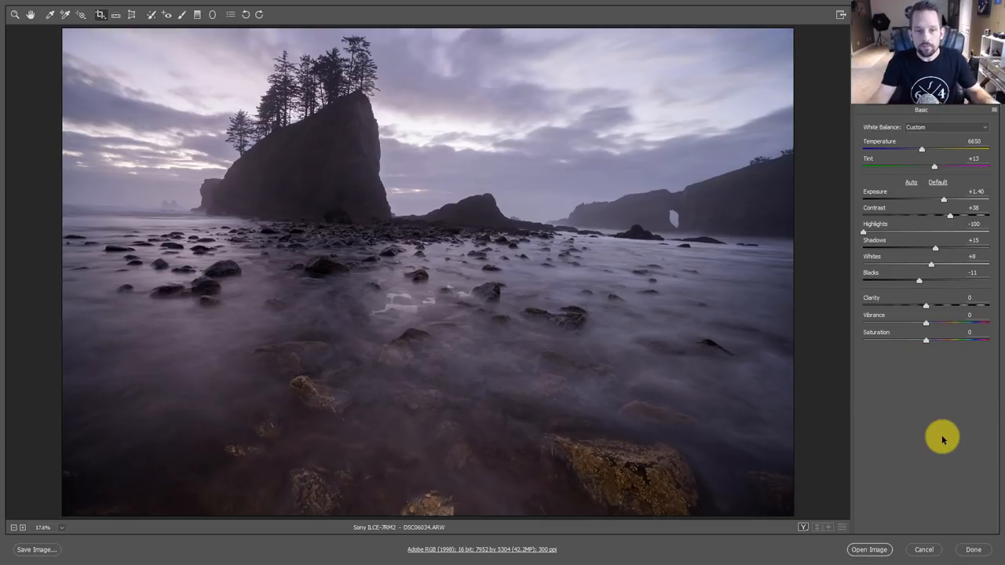
pyautogui.moveTo(94, 198)
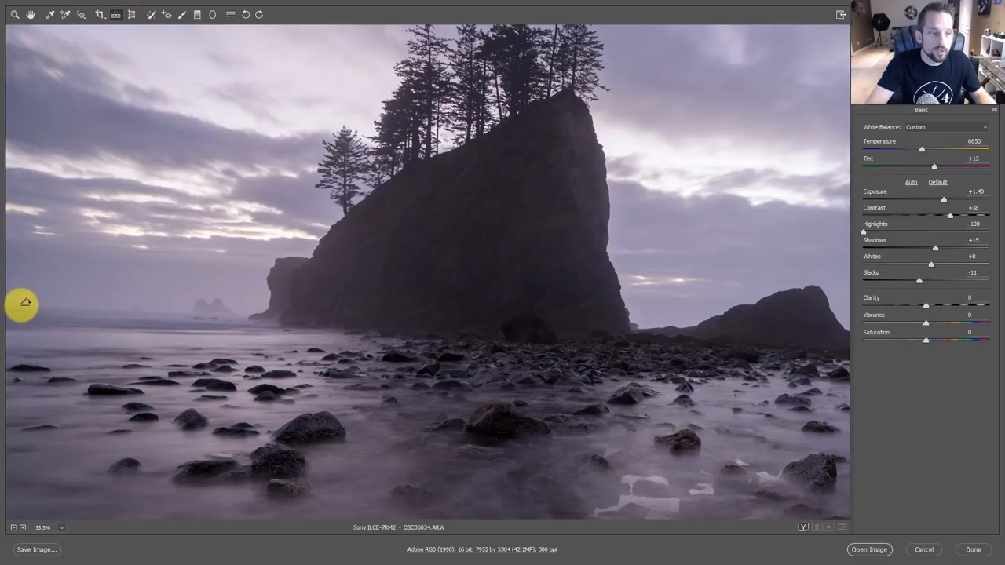
pyautogui.moveTo(12, 306); pyautogui.dragTo(161, 307)
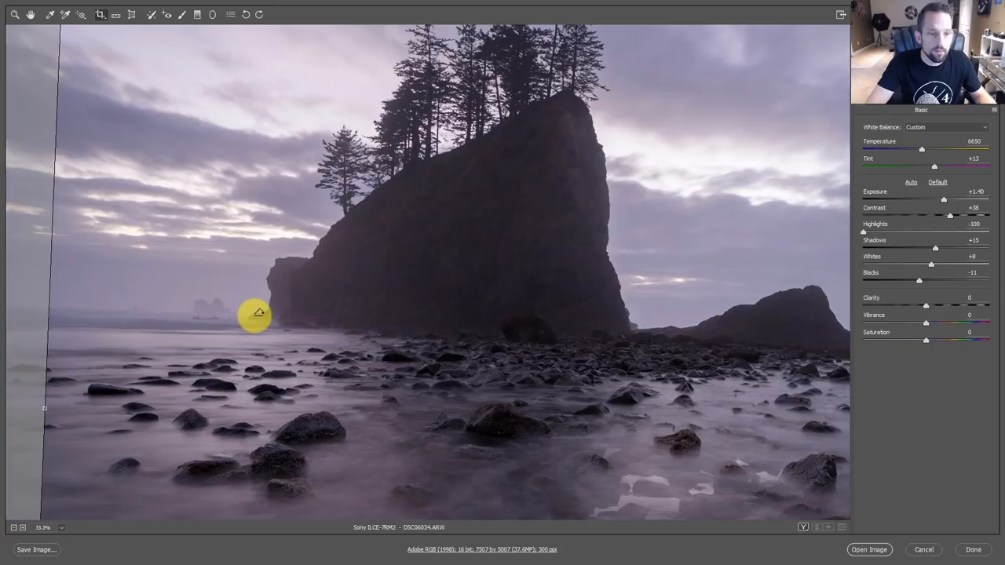
pyautogui.moveTo(286, 263)
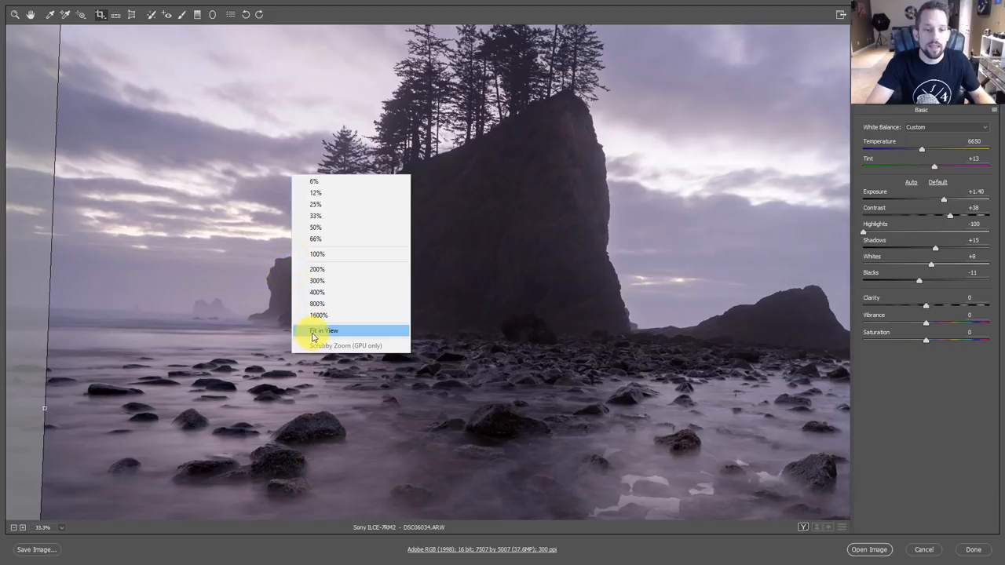
pyautogui.click(324, 329)
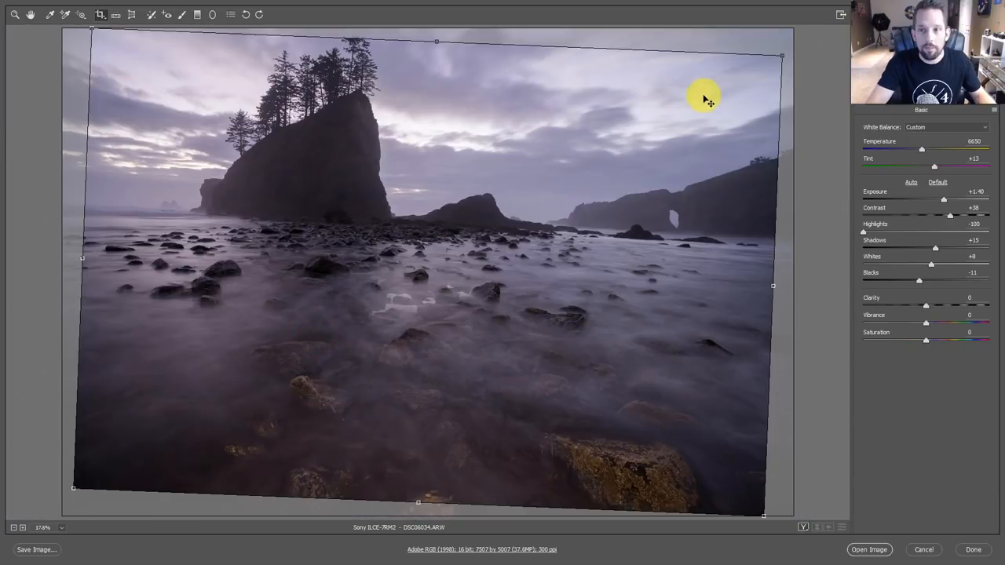
pyautogui.moveTo(101, 390)
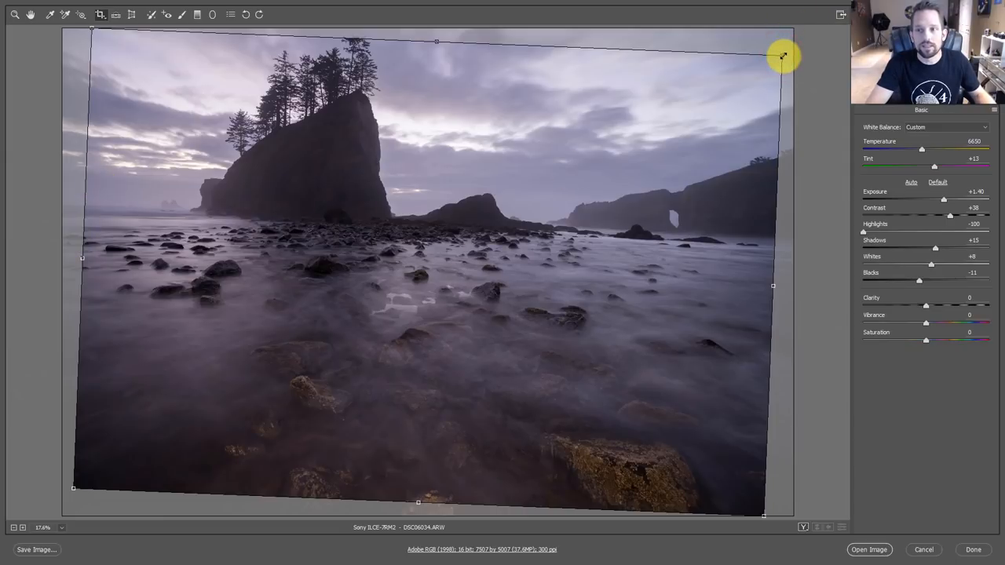
pyautogui.moveTo(550, 84)
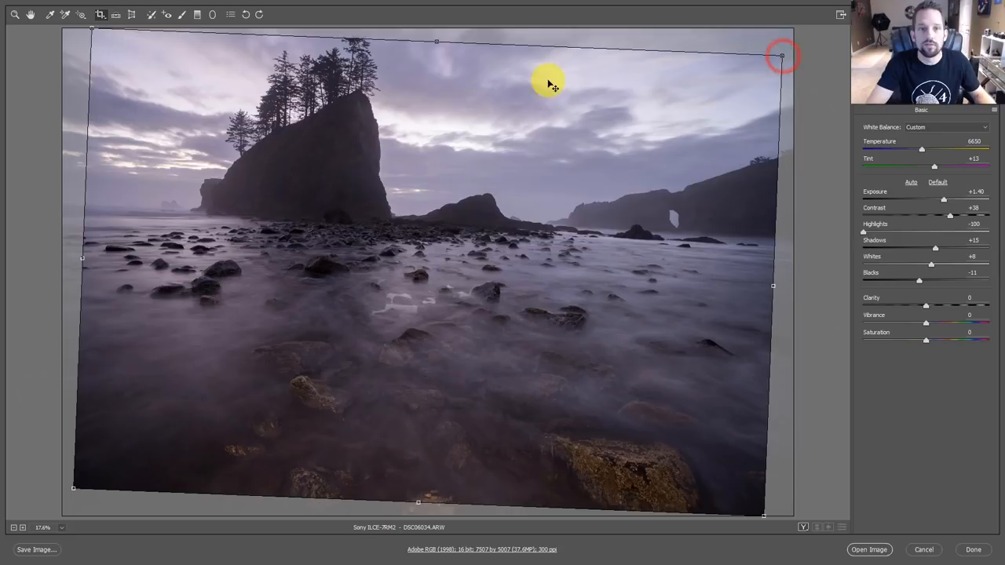
pyautogui.moveTo(344, 44)
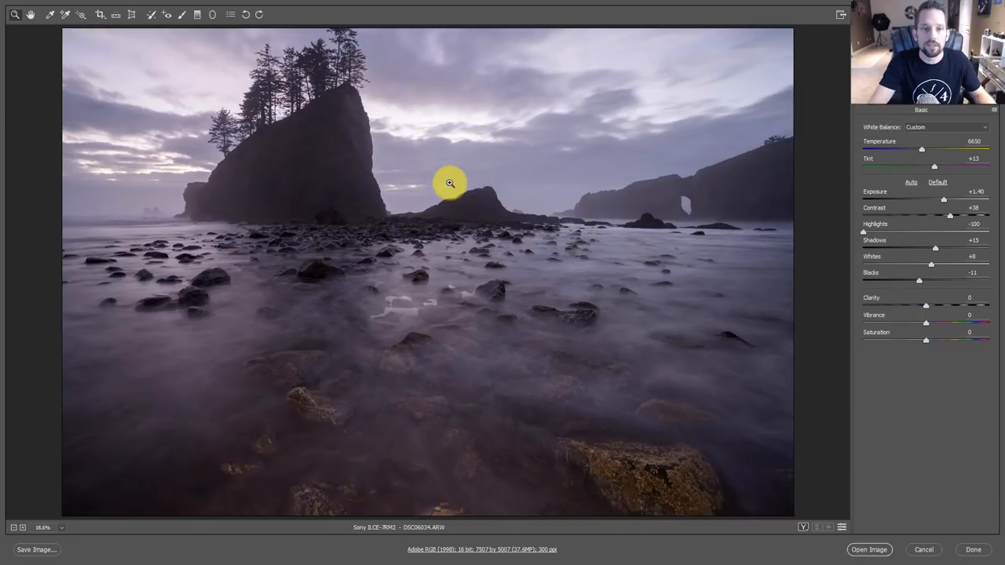
pyautogui.moveTo(339, 46)
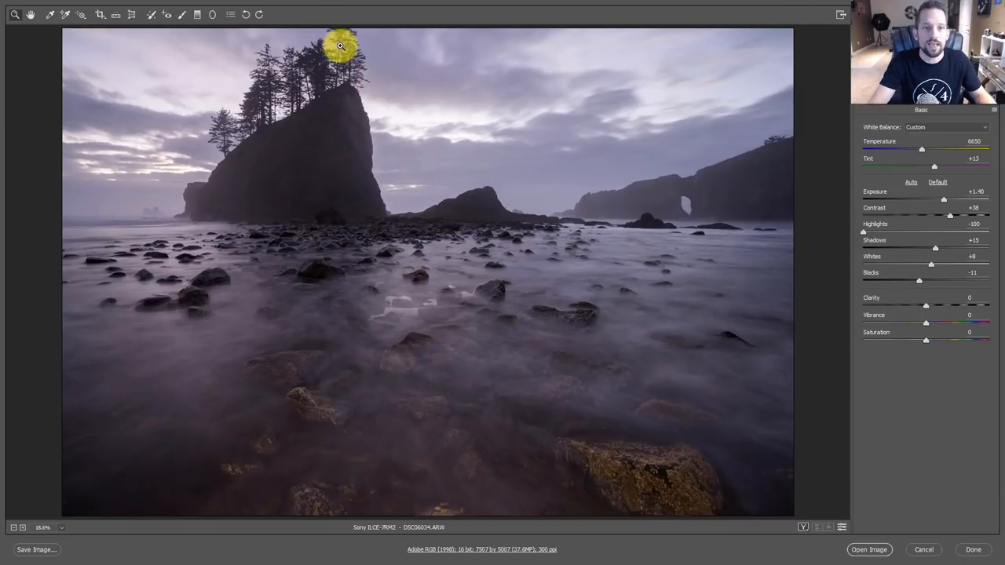
pyautogui.moveTo(458, 158)
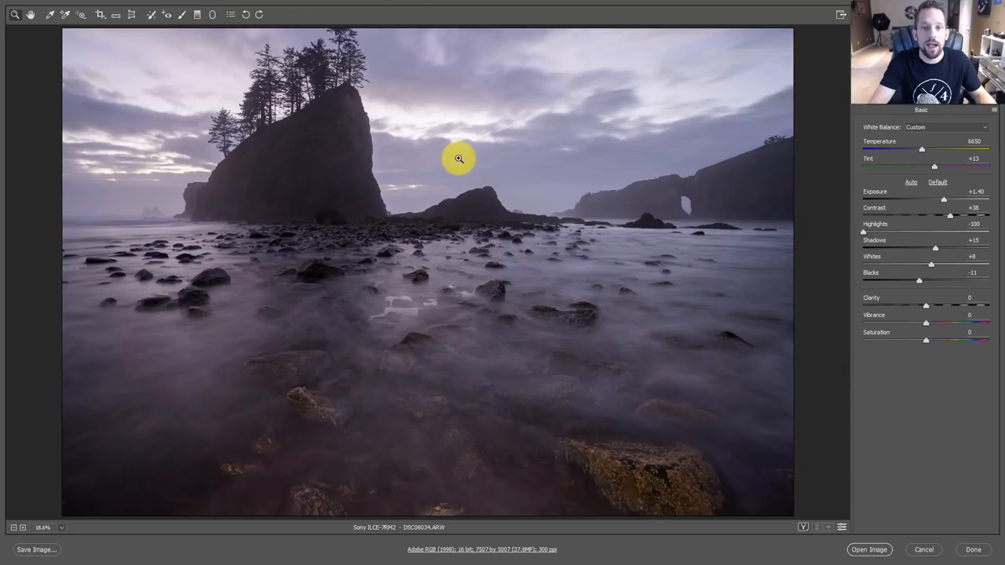
pyautogui.moveTo(490, 285)
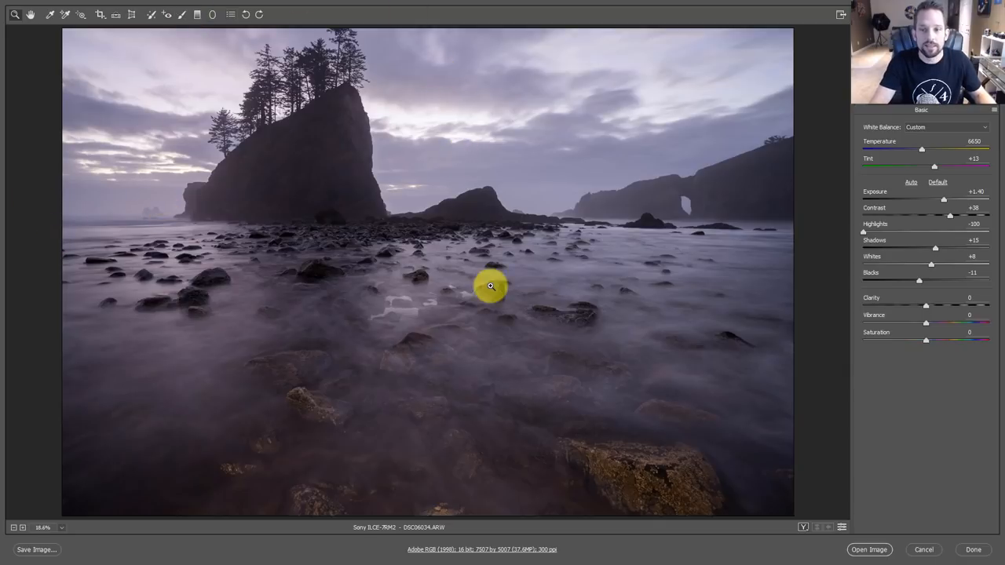
pyautogui.moveTo(119, 176)
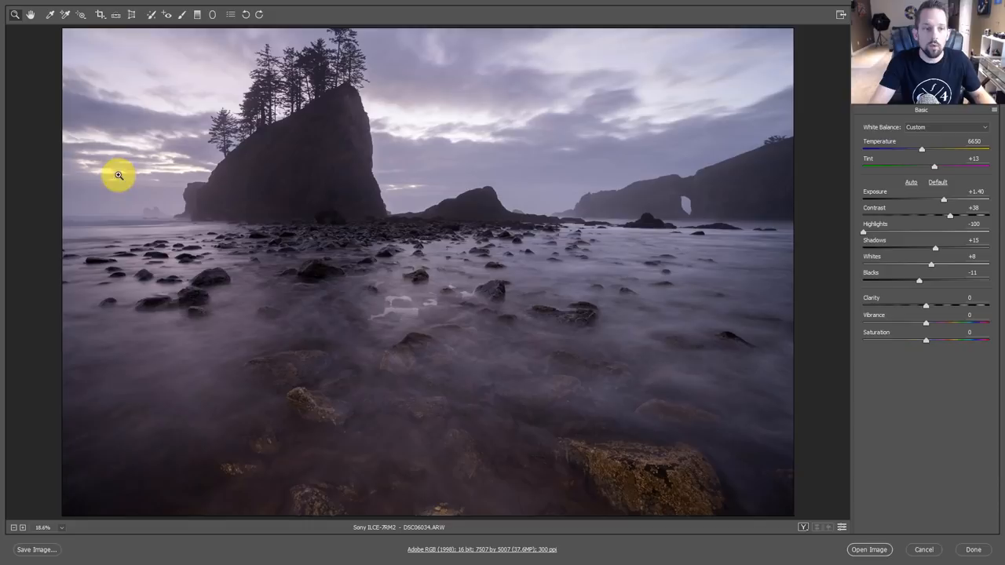
pyautogui.moveTo(218, 134)
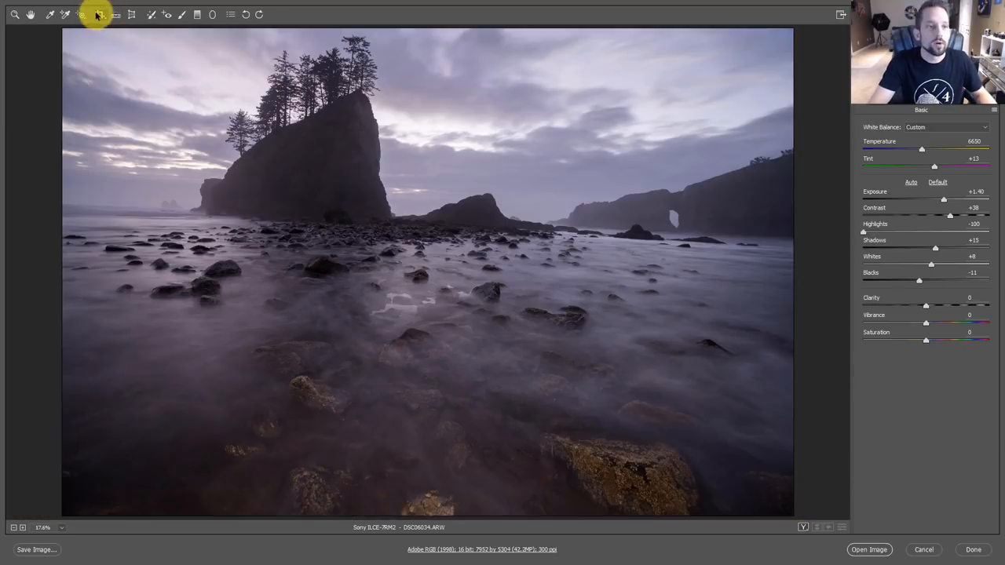
# - Reset the crop to the original, uncropped framing
pyautogui.click(101, 14)
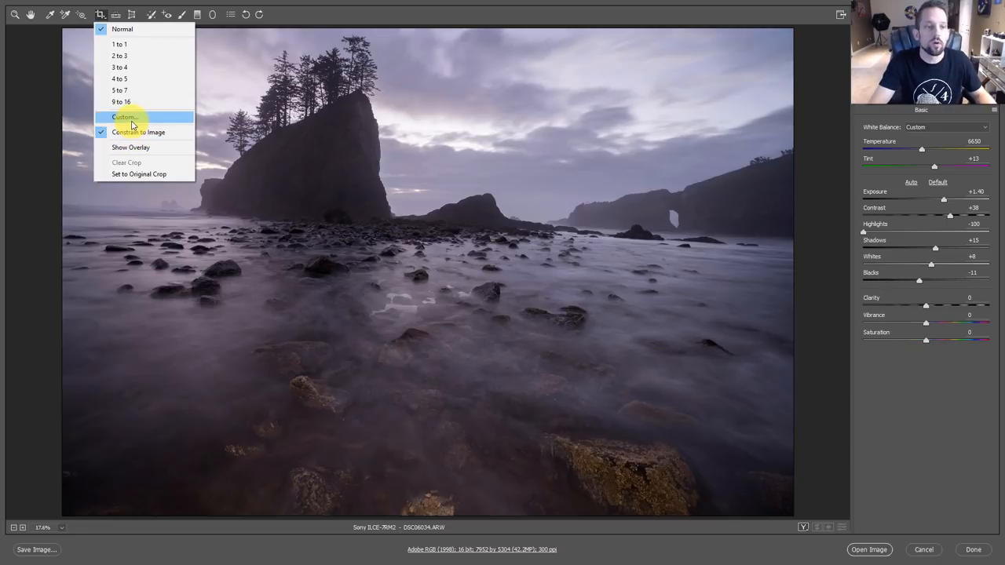
pyautogui.moveTo(125, 162)
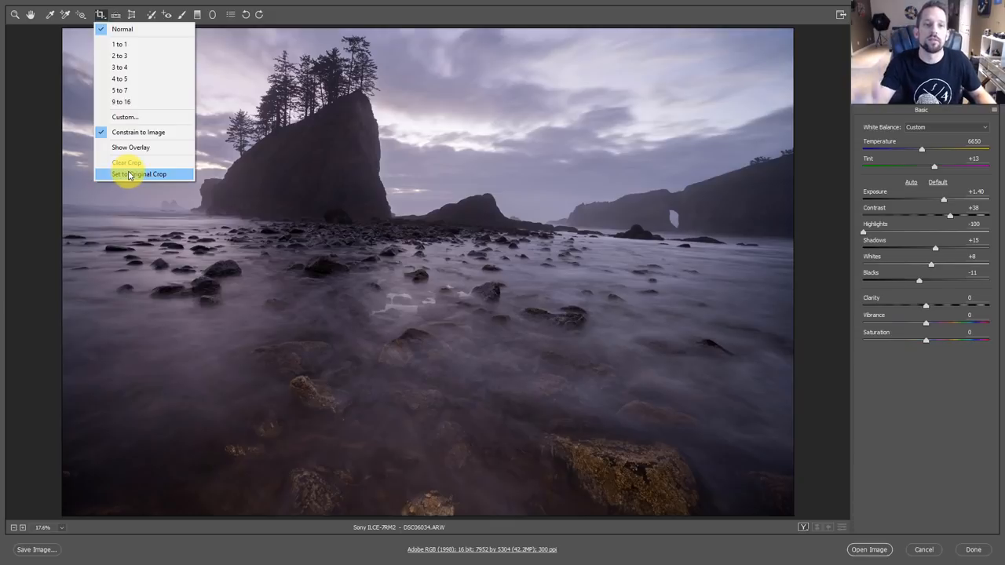
pyautogui.moveTo(138, 132)
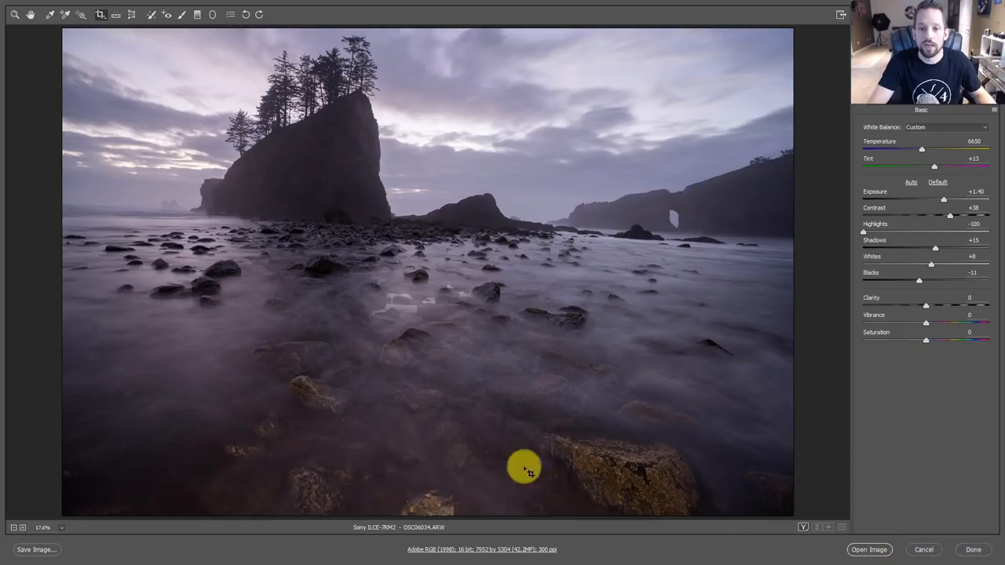
pyautogui.moveTo(862, 534)
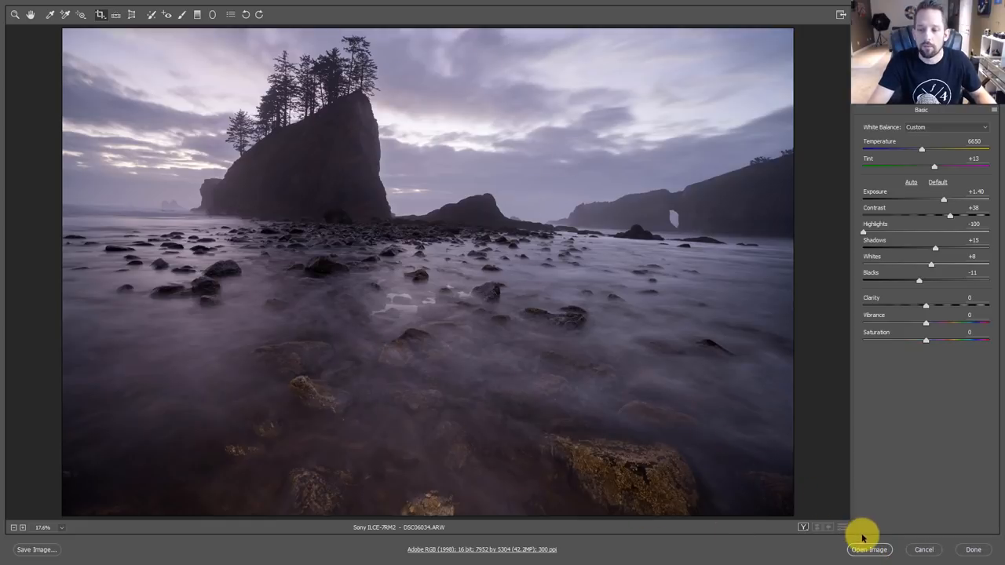
# - Send the photo into Photoshop and ready the Crop tool with Straighten enabled
pyautogui.click(868, 549)
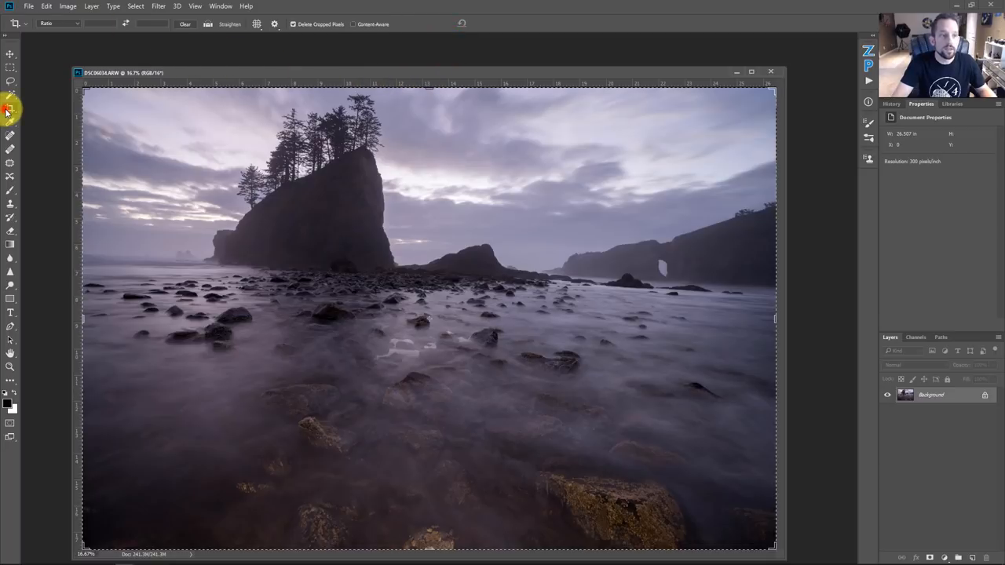
pyautogui.click(11, 115)
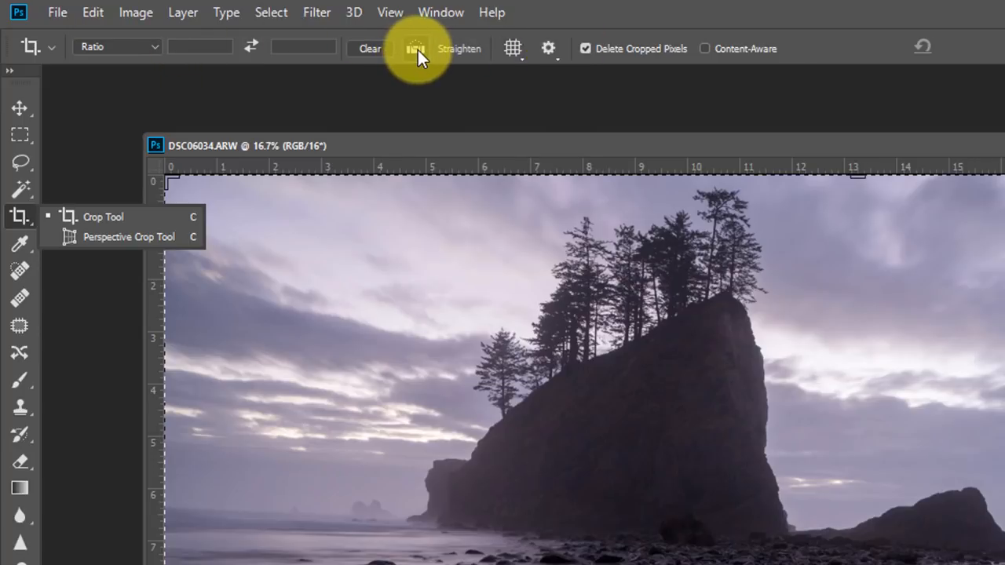
pyautogui.click(416, 47)
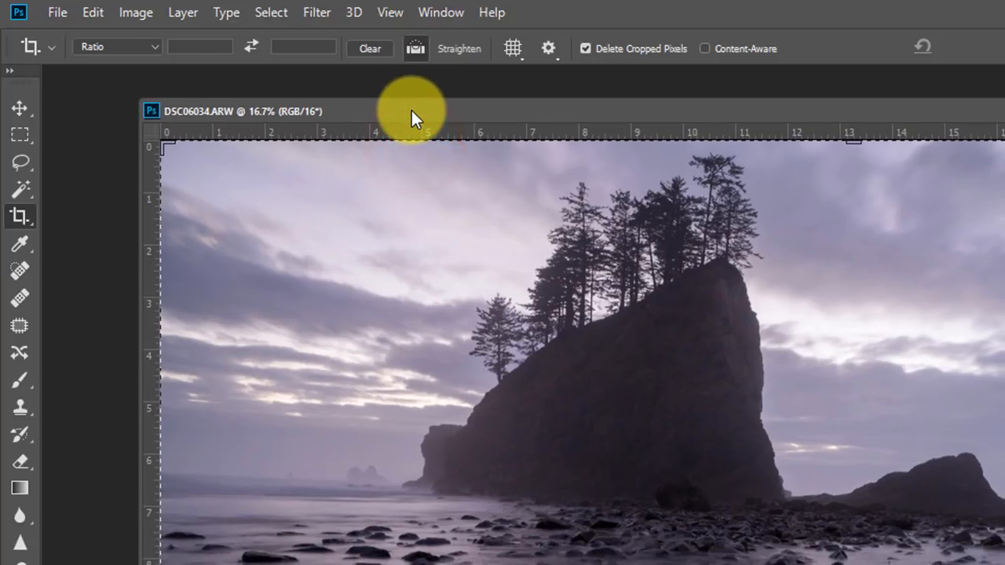
pyautogui.moveTo(411, 110)
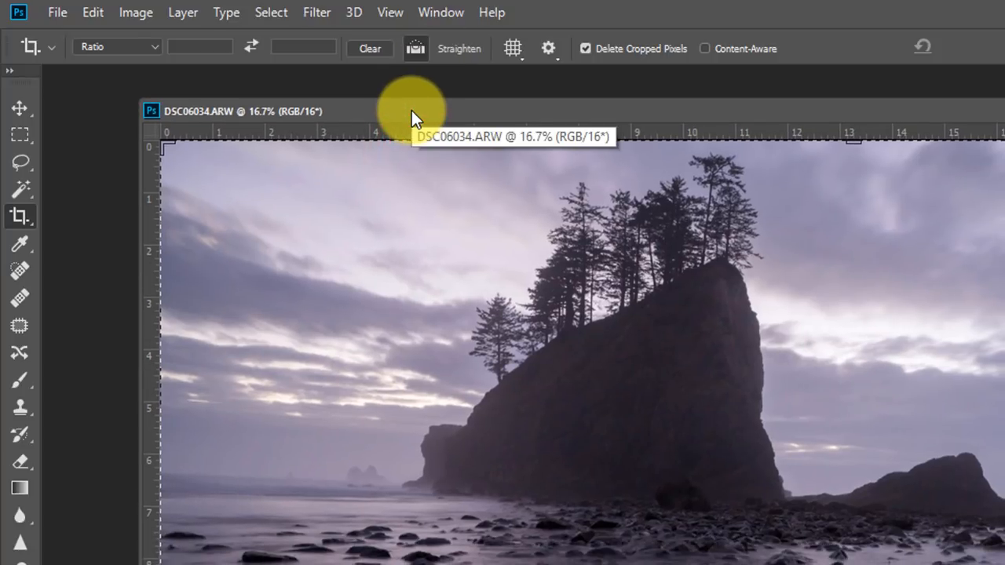
pyautogui.moveTo(418, 264)
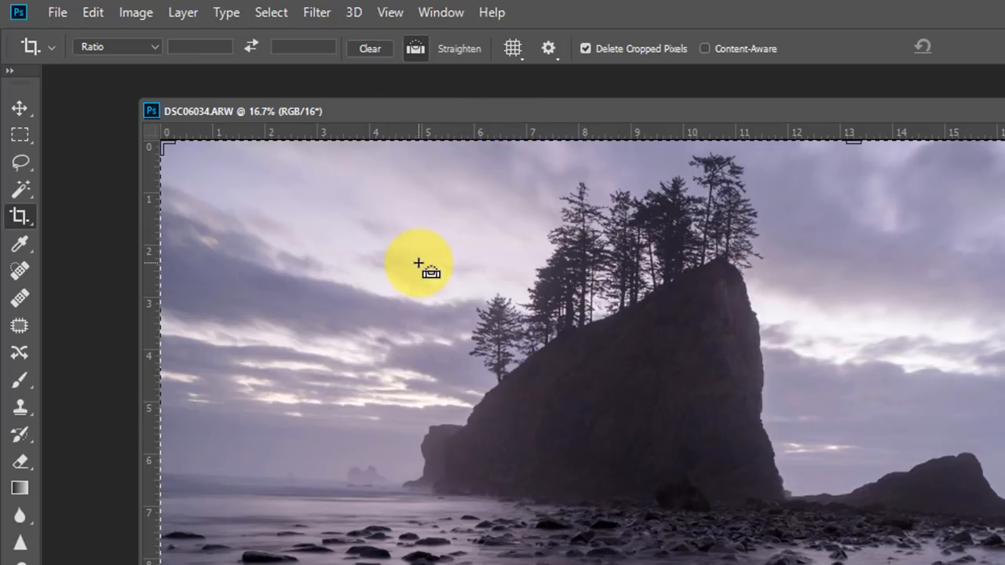
pyautogui.moveTo(311, 446)
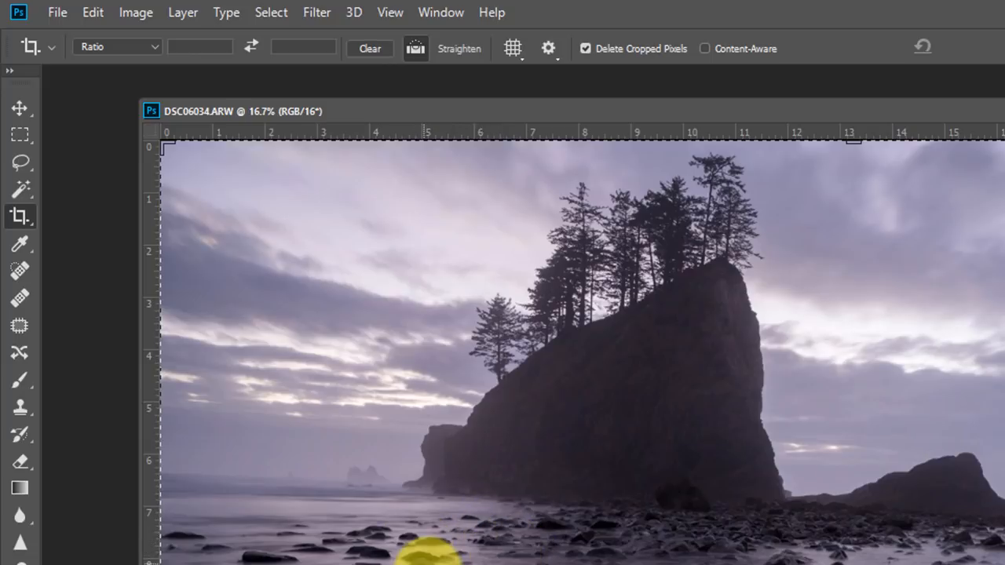
pyautogui.moveTo(248, 474)
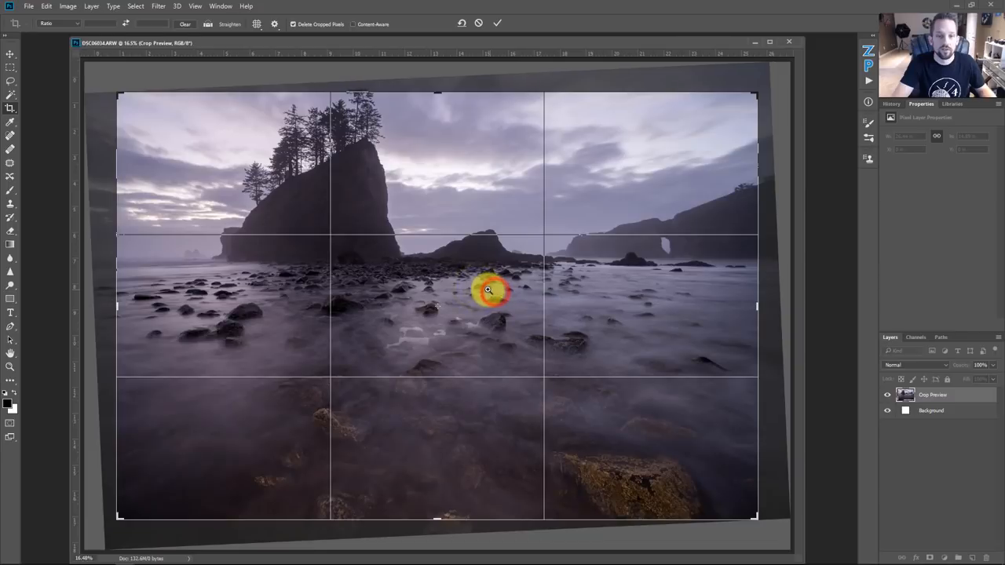
pyautogui.moveTo(304, 155)
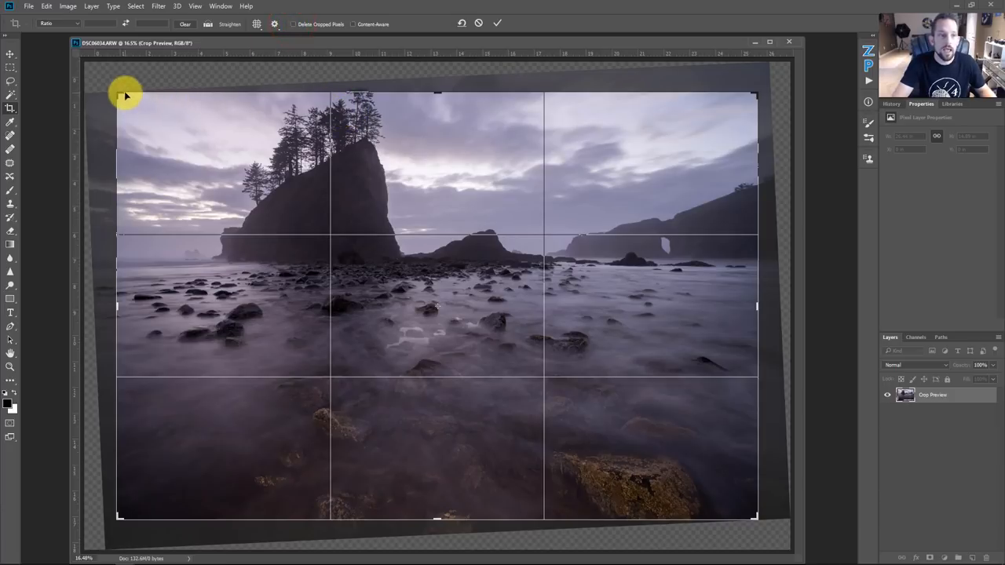
# - Raise the crop's top edge beyond the photo to add sky above the trees
pyautogui.moveTo(126, 94); pyautogui.dragTo(438, 88)
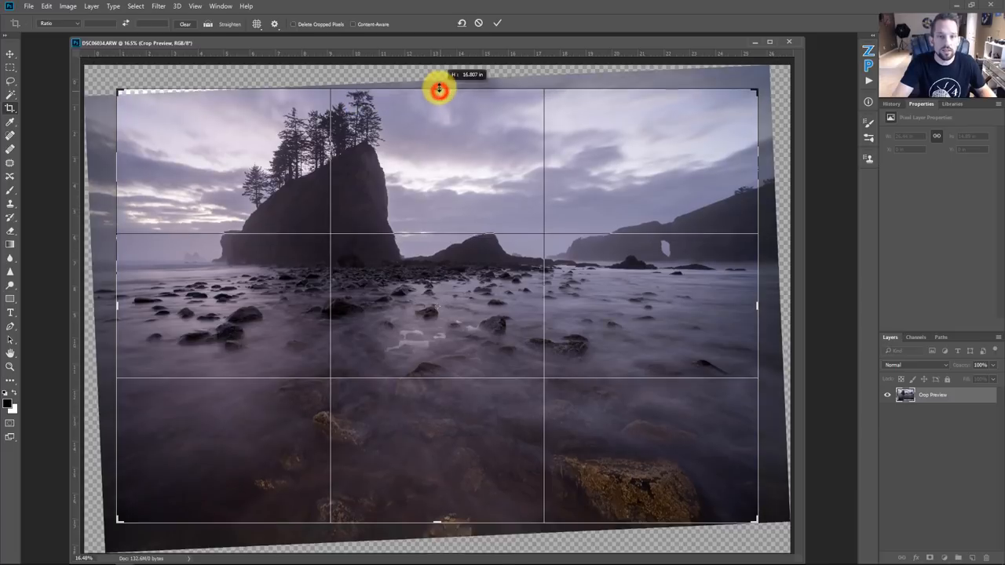
pyautogui.moveTo(438, 89); pyautogui.dragTo(438, 81)
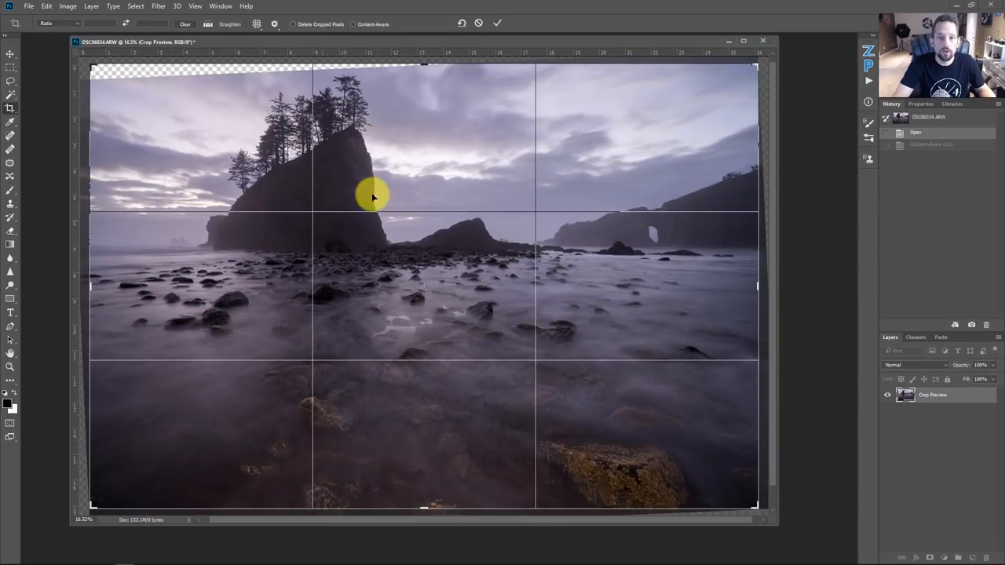
pyautogui.moveTo(274, 75)
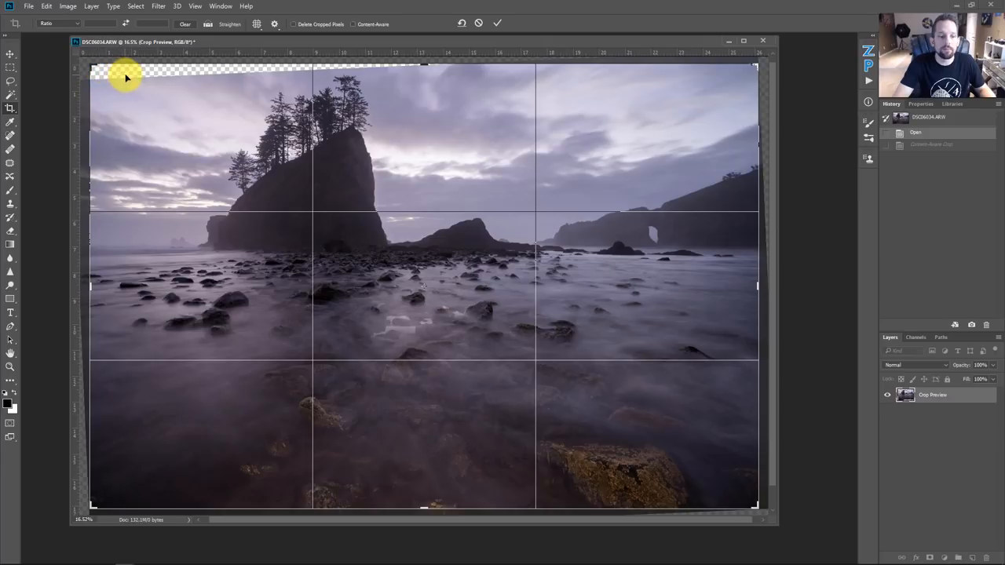
pyautogui.moveTo(236, 69)
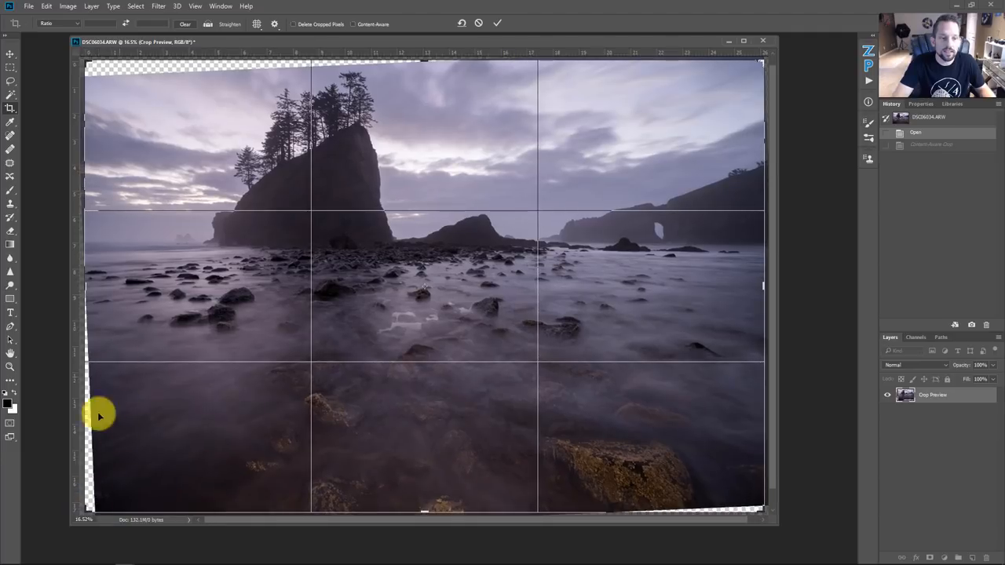
pyautogui.moveTo(201, 104)
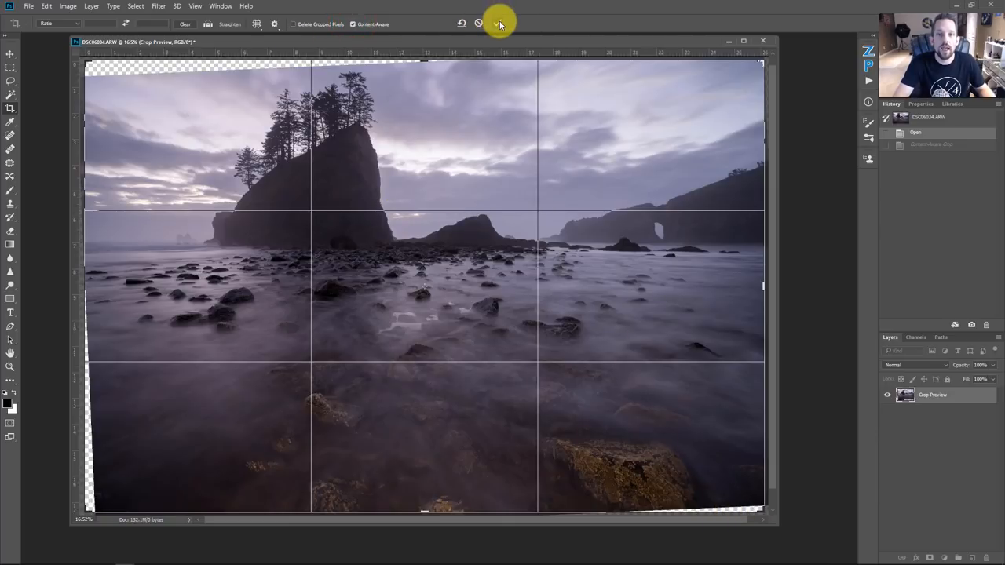
# - Commit the expanded Content-Aware crop so the blank wedges fill with sky and beach
pyautogui.click(499, 24)
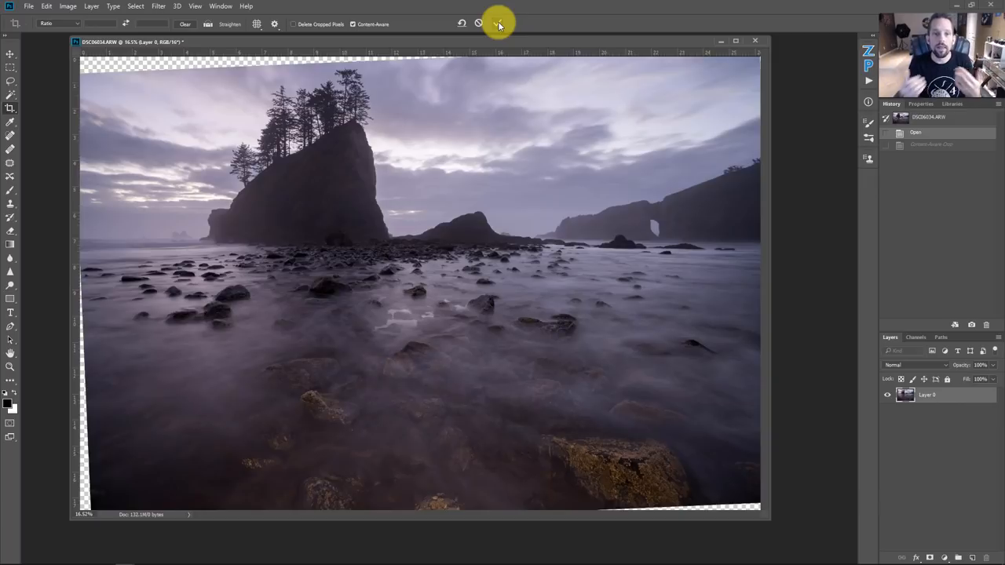
pyautogui.click(496, 23)
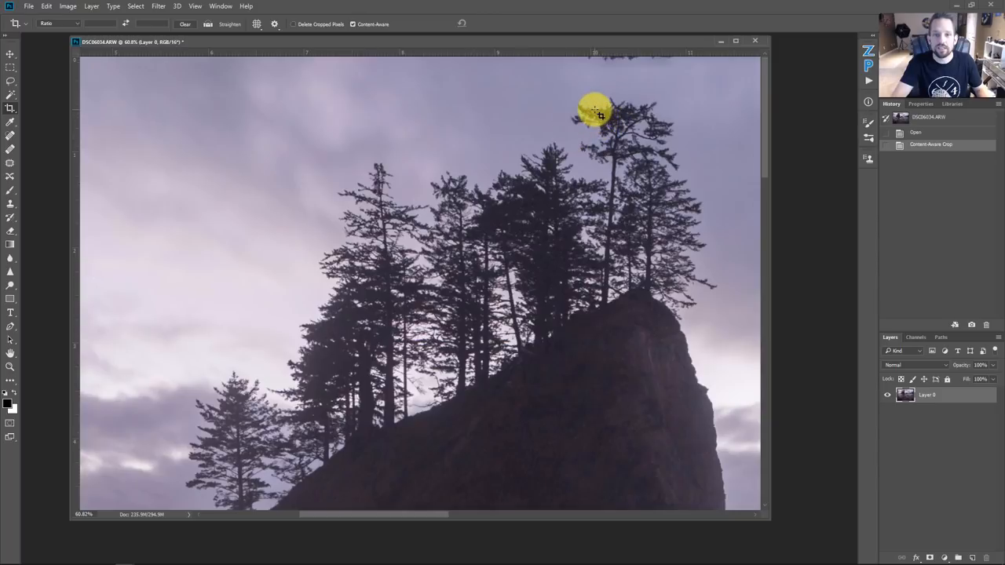
pyautogui.moveTo(599, 85)
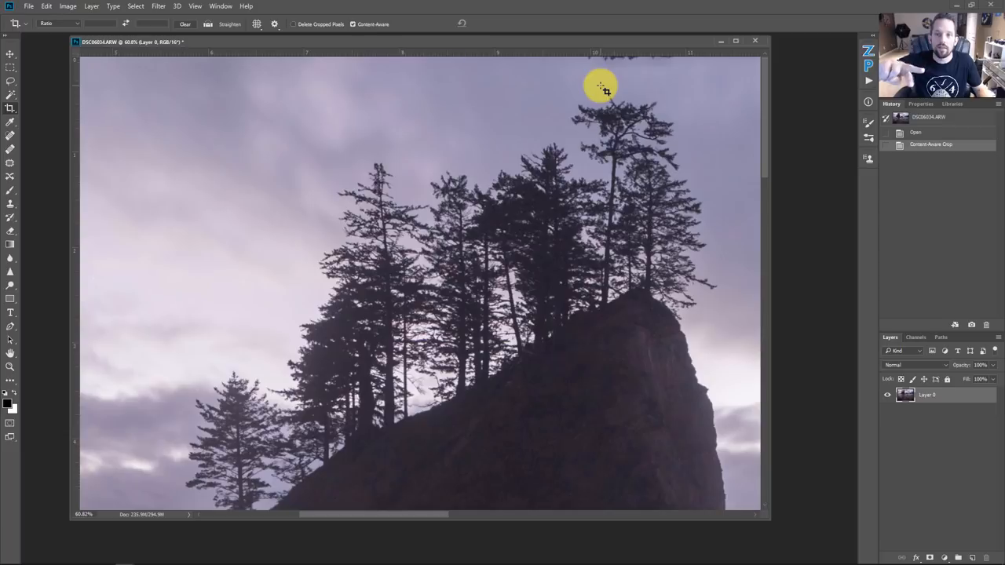
pyautogui.moveTo(289, 75)
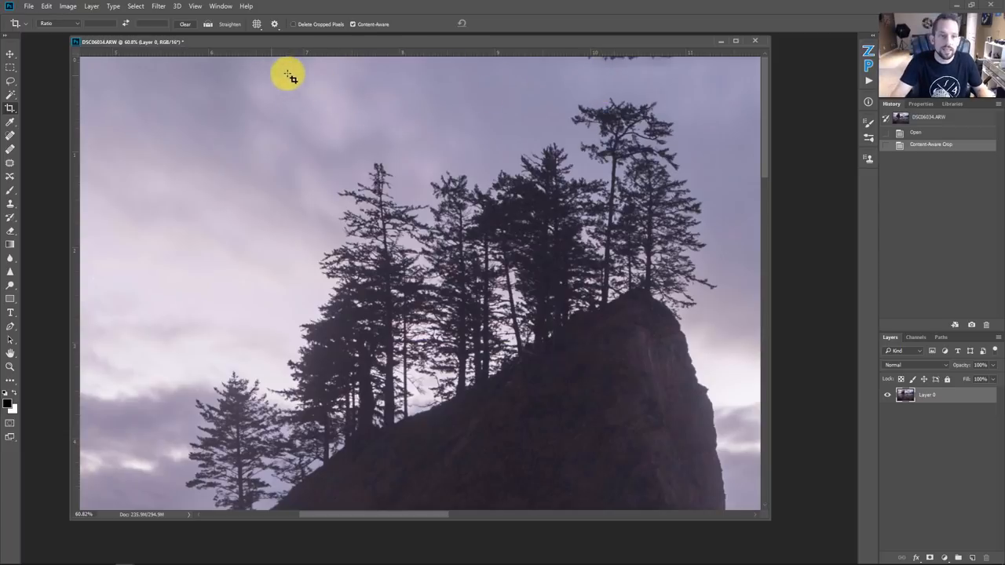
pyautogui.moveTo(175, 249)
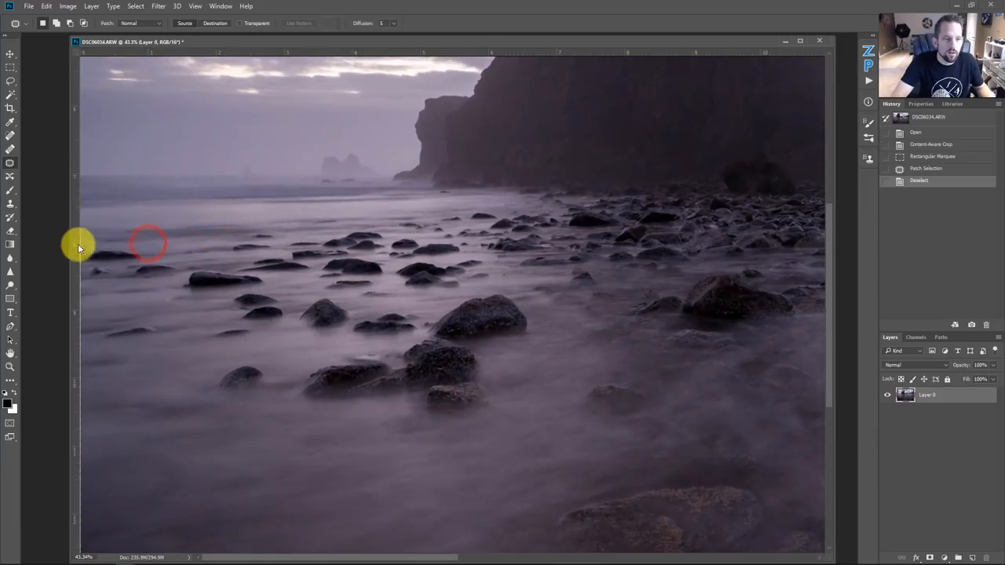
pyautogui.moveTo(69, 116)
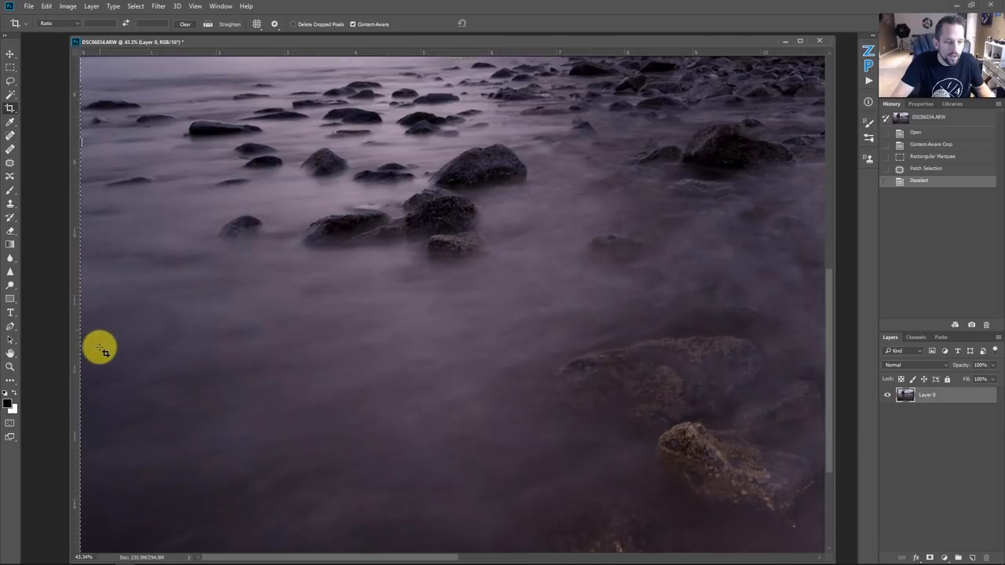
# - Crop away the ragged bottom edge and commit the trim
pyautogui.scroll(-3)
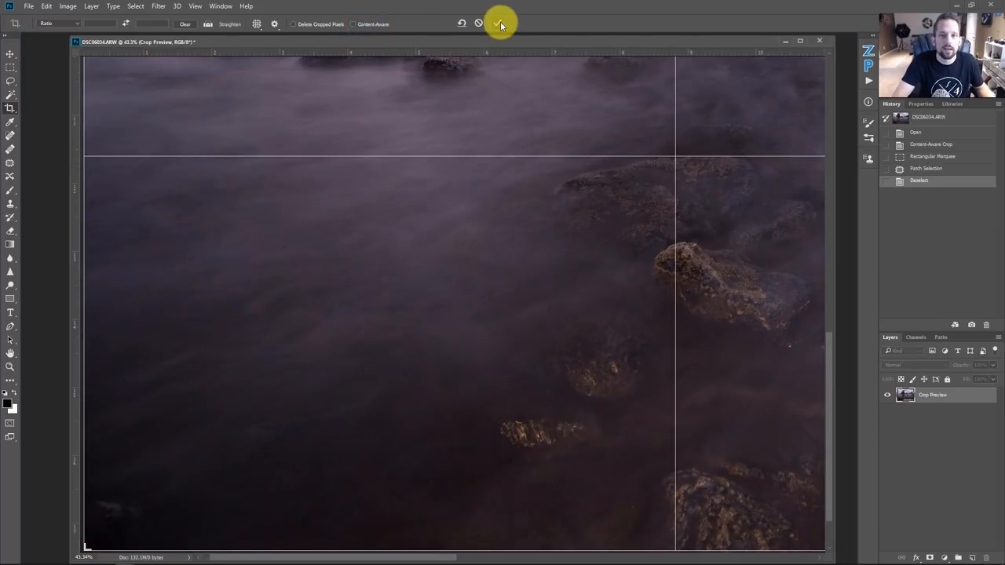
pyautogui.click(499, 22)
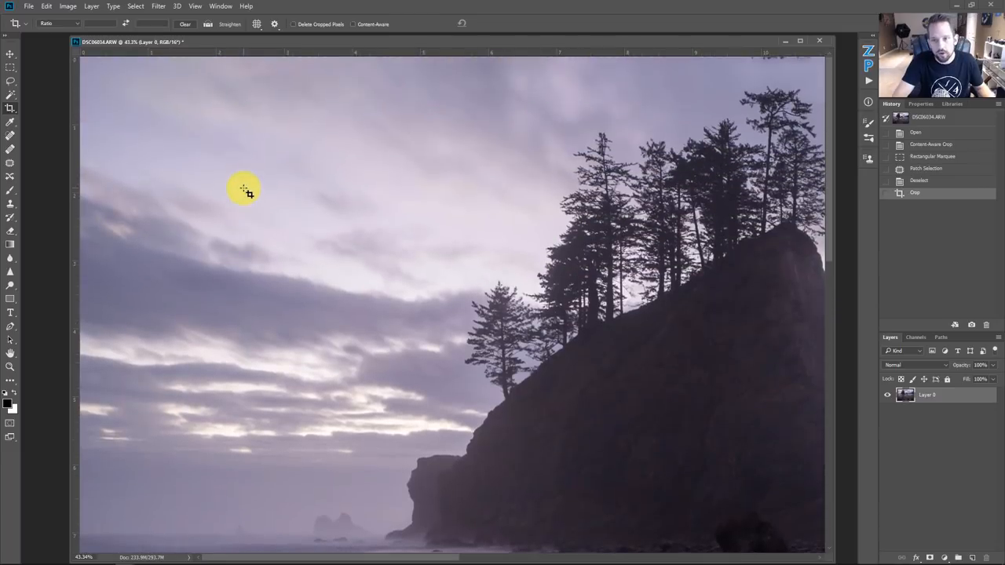
pyautogui.moveTo(414, 503)
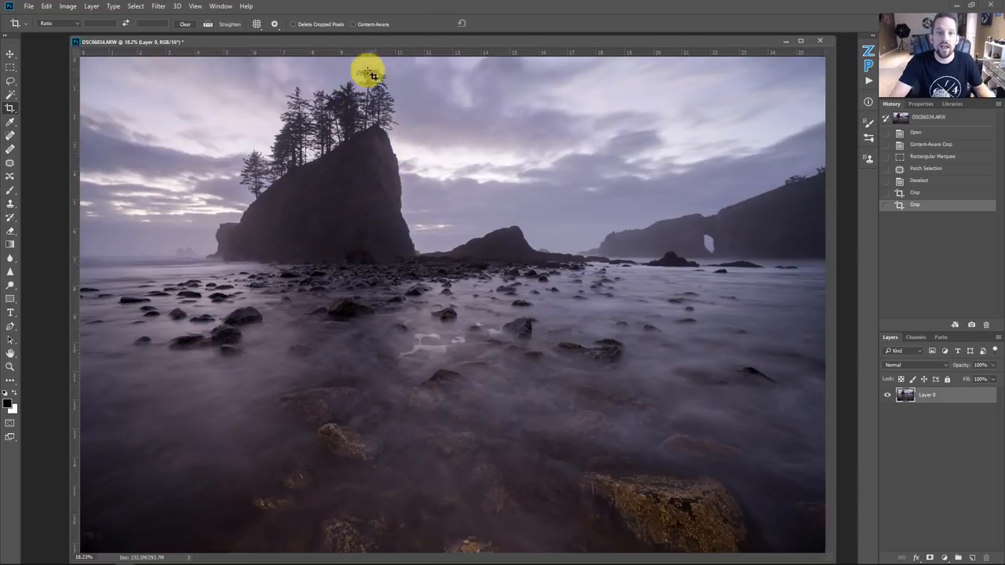
pyautogui.moveTo(239, 204)
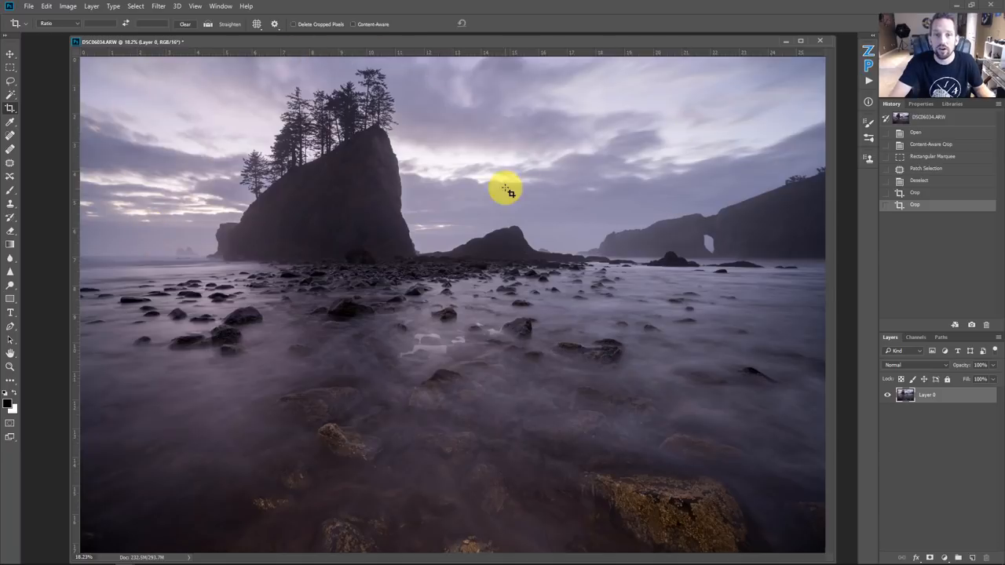
pyautogui.moveTo(508, 179)
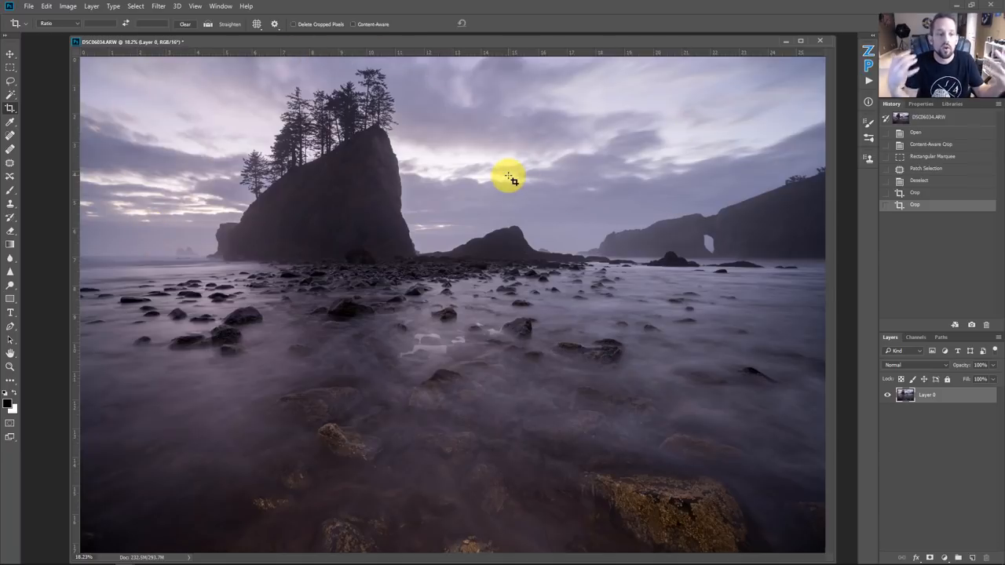